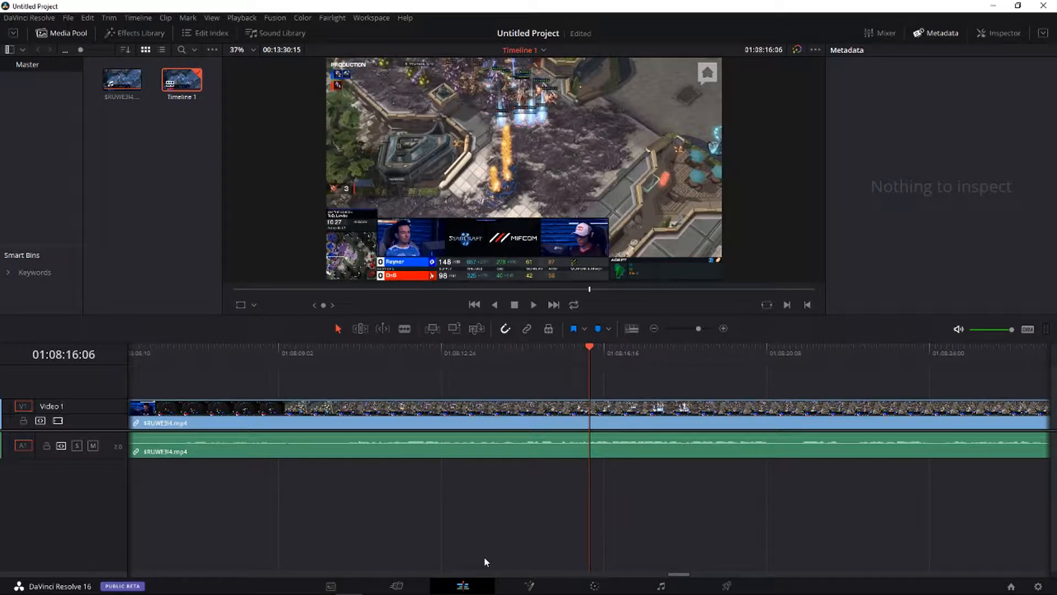
mouse_move(640, 360)
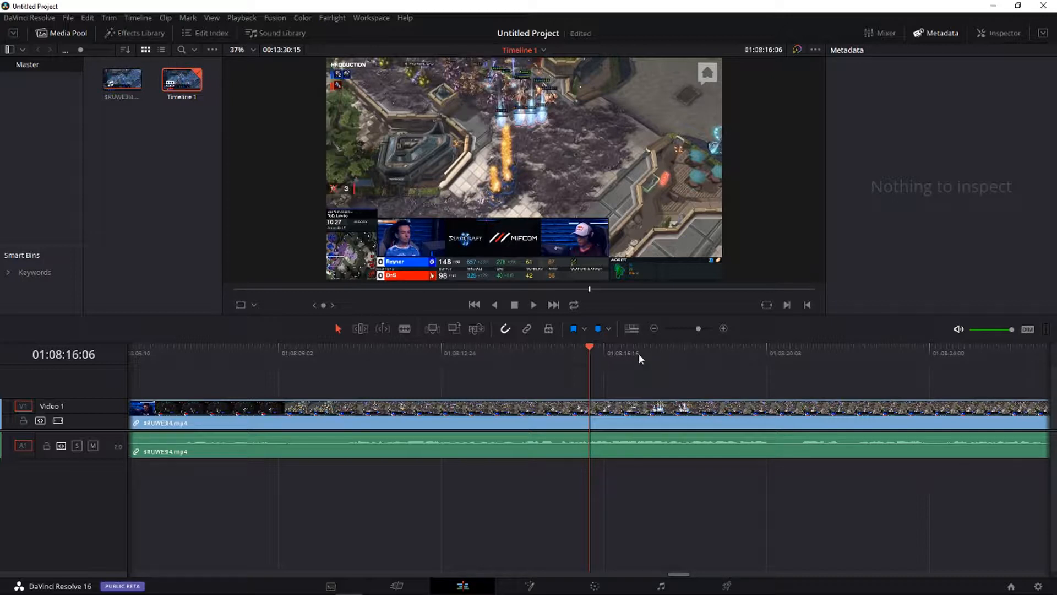
Scrub the Timeline 1 playhead later through the StarCraft footage to 01:08:24:27
left_click(621, 357)
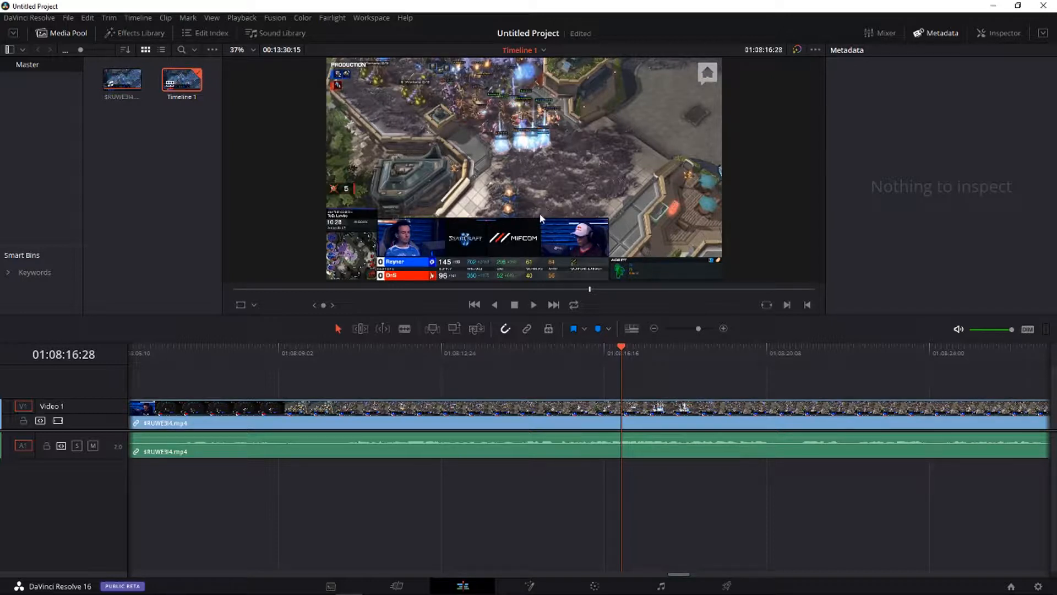
mouse_move(481, 352)
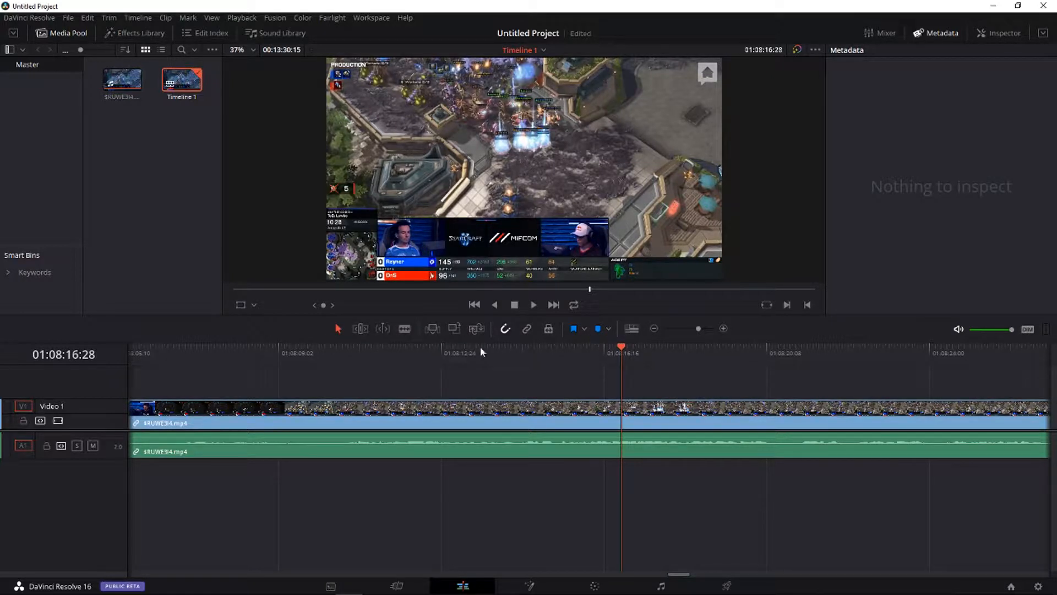
mouse_move(667, 377)
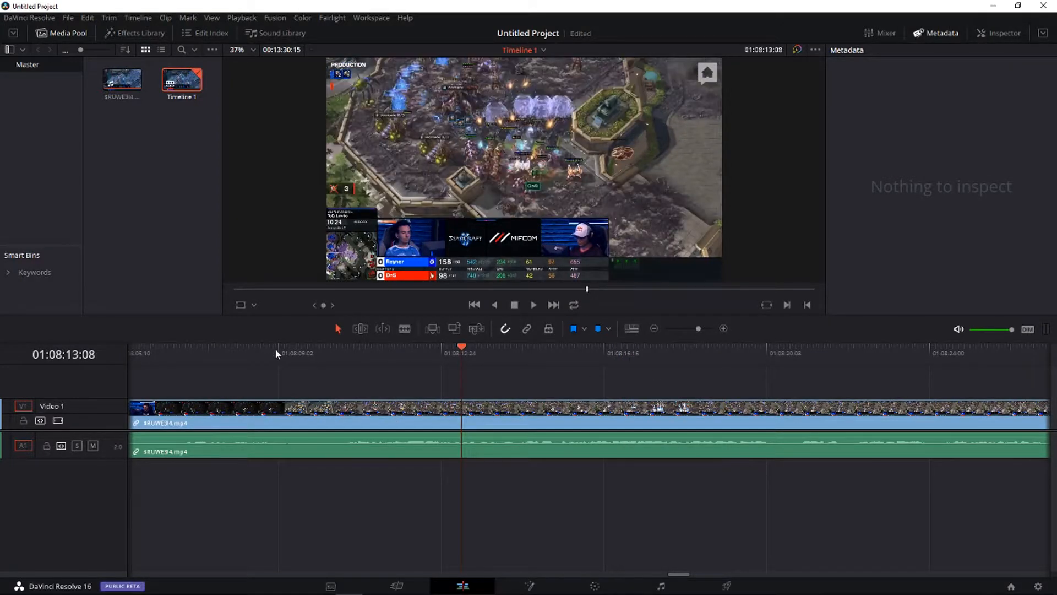
left_click(638, 352)
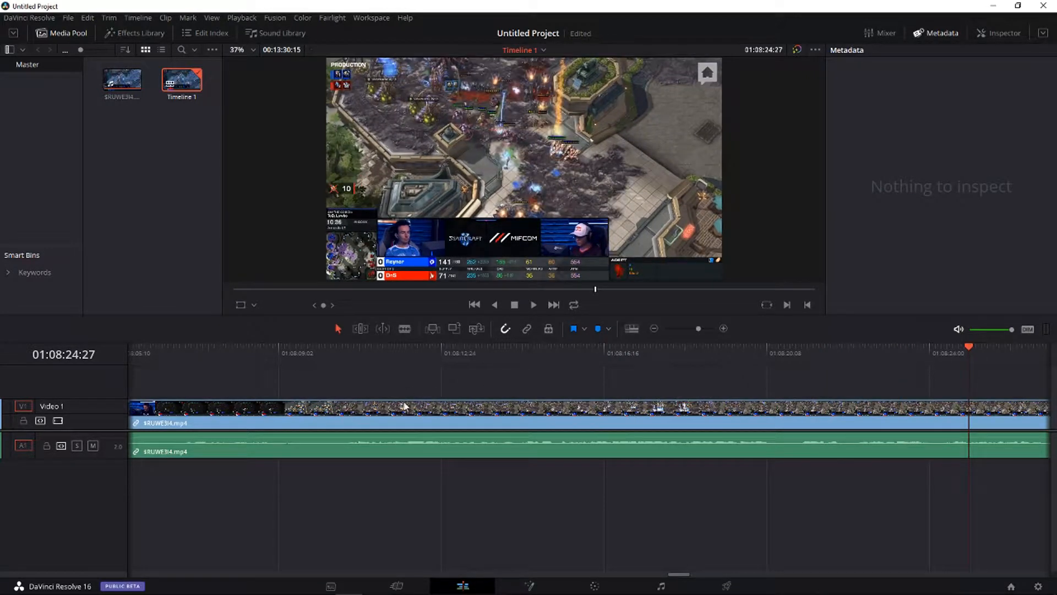
mouse_move(596, 586)
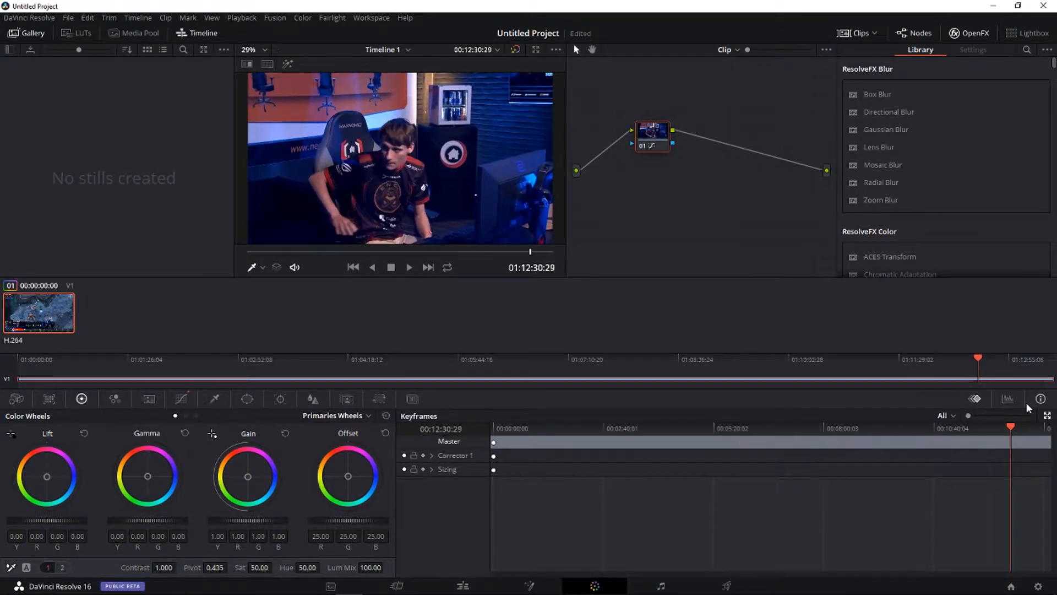
On the Color page, scrub to 01:12:35:19, the player with a hand in his hair
left_click(409, 267)
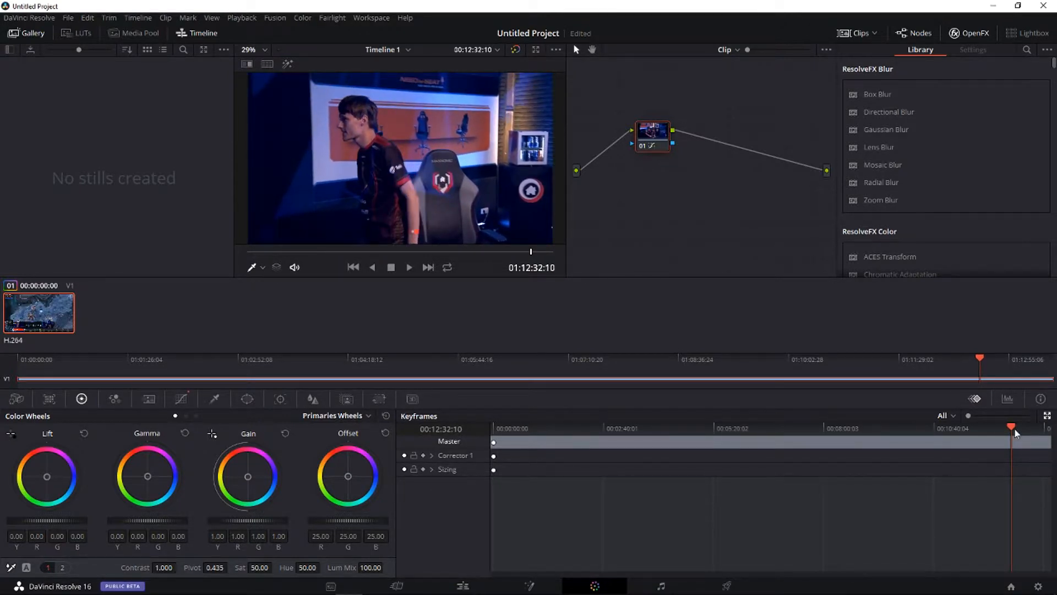
left_click_drag(1011, 429, 1015, 428)
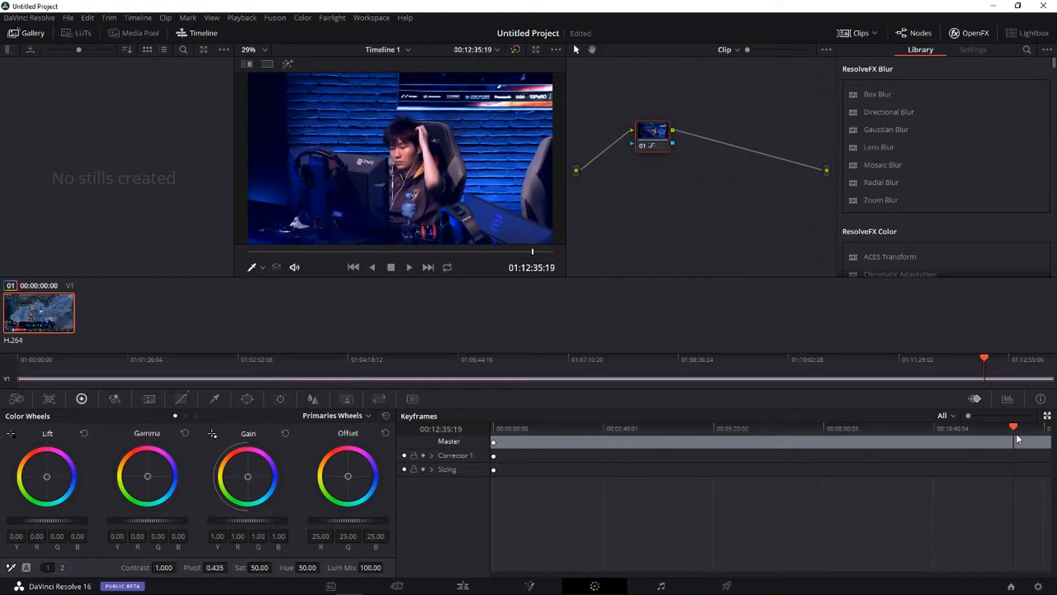
mouse_move(551, 191)
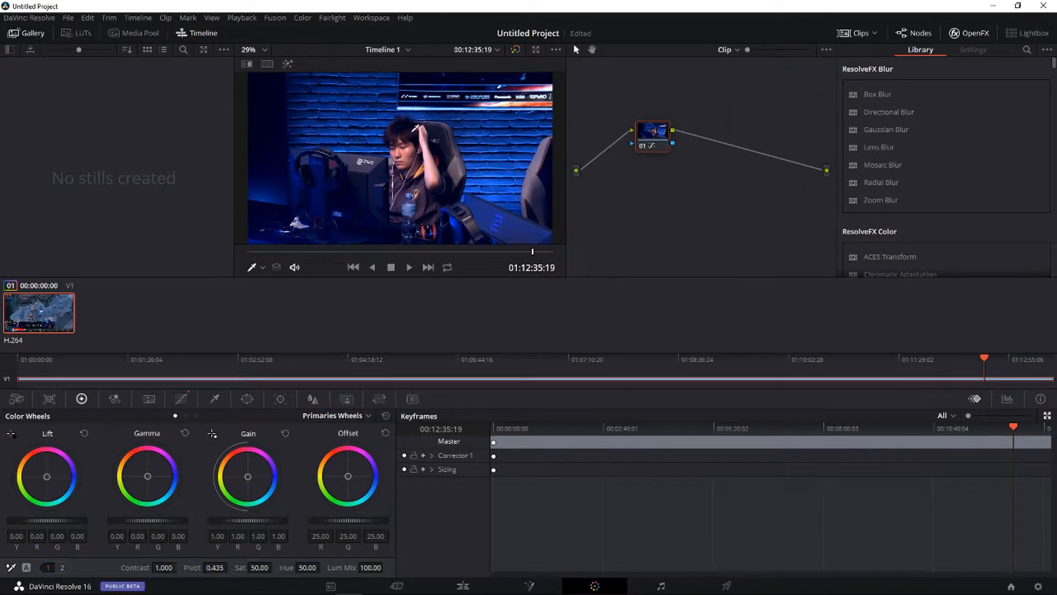
Grab the player frame as a still and export still 1.1.1 as JPEG '123'
right_click(374, 152)
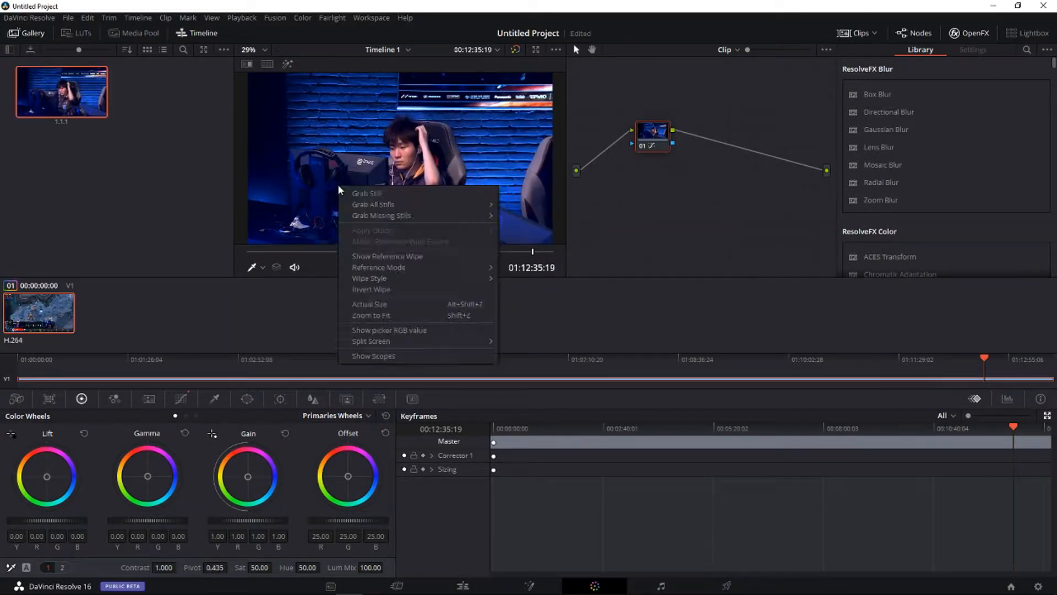
left_click(364, 193)
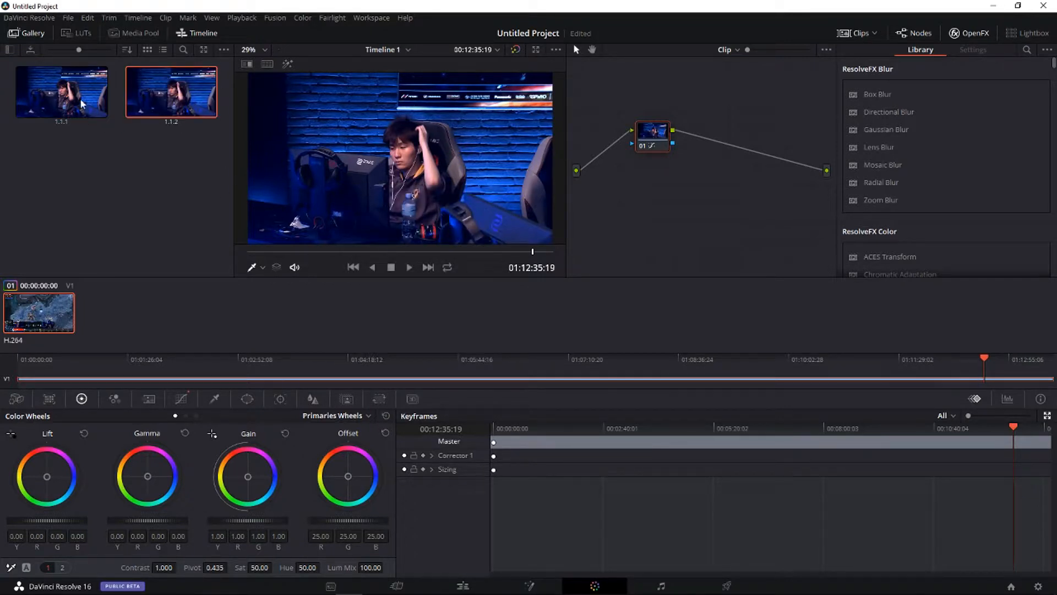
left_click(62, 94)
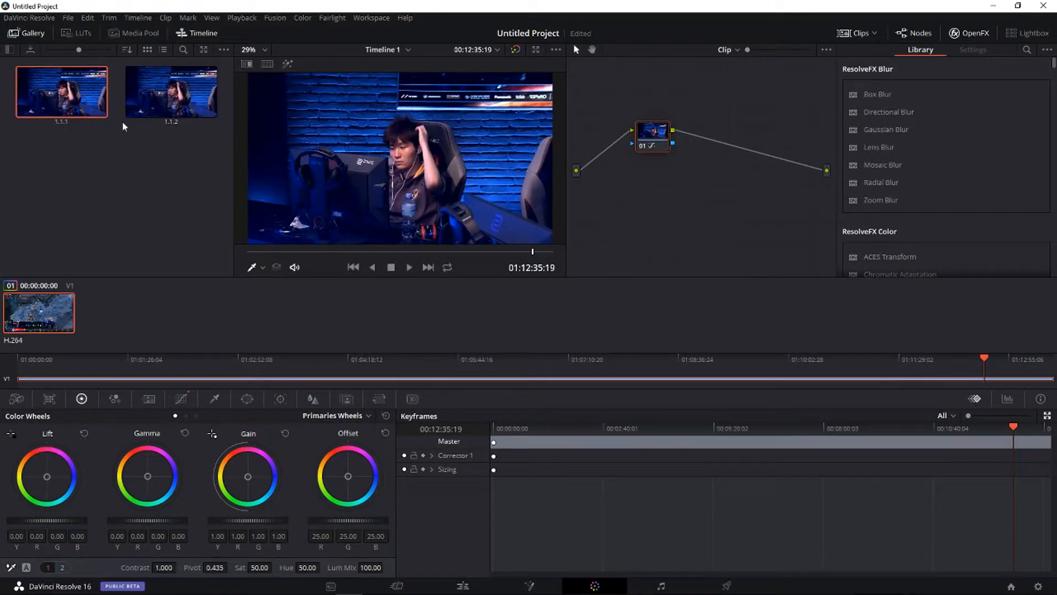
right_click(60, 94)
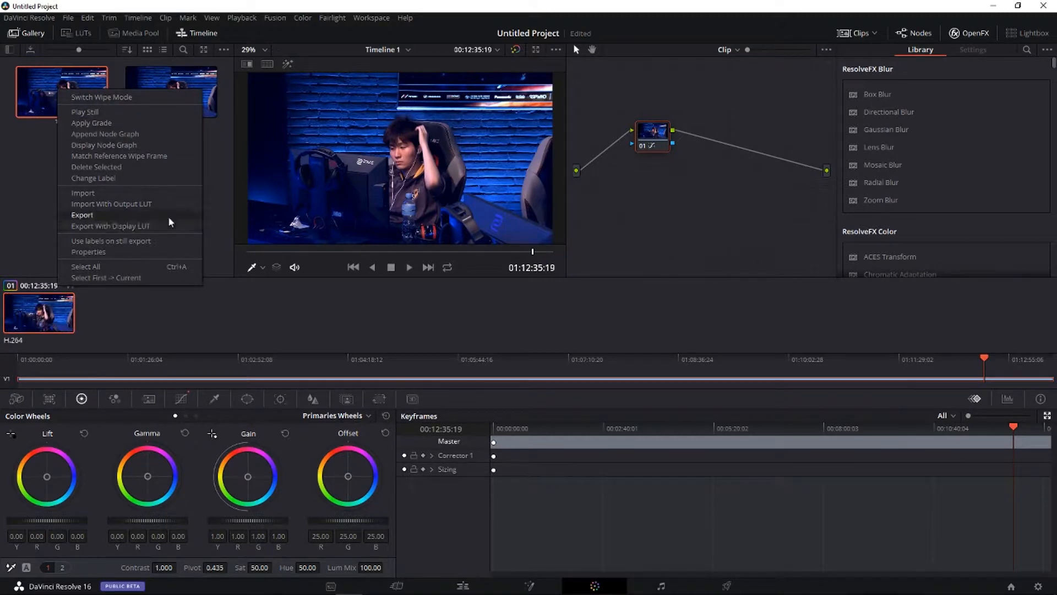
left_click(82, 215)
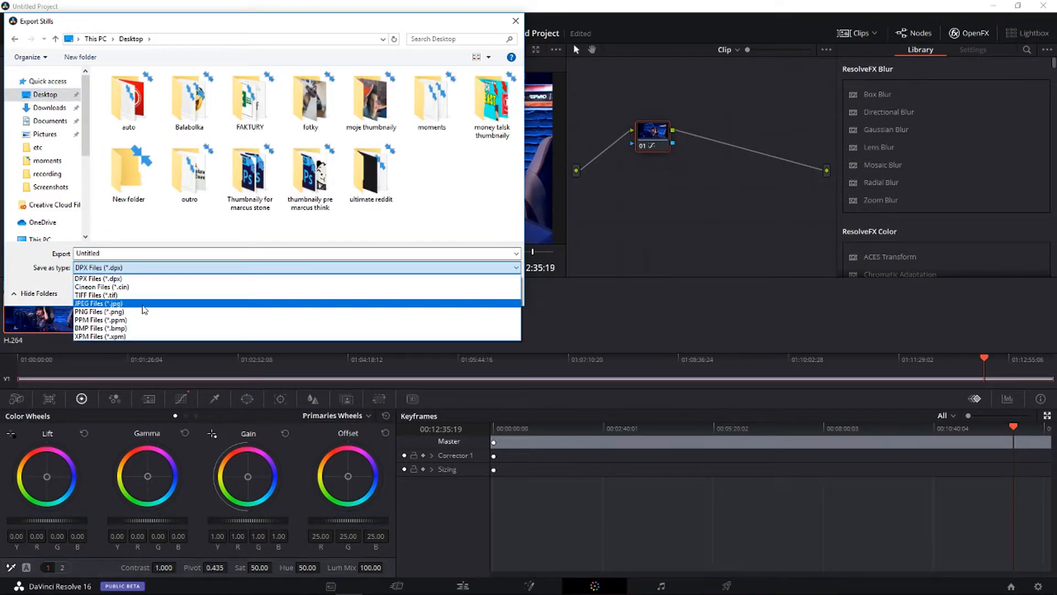
mouse_move(168, 310)
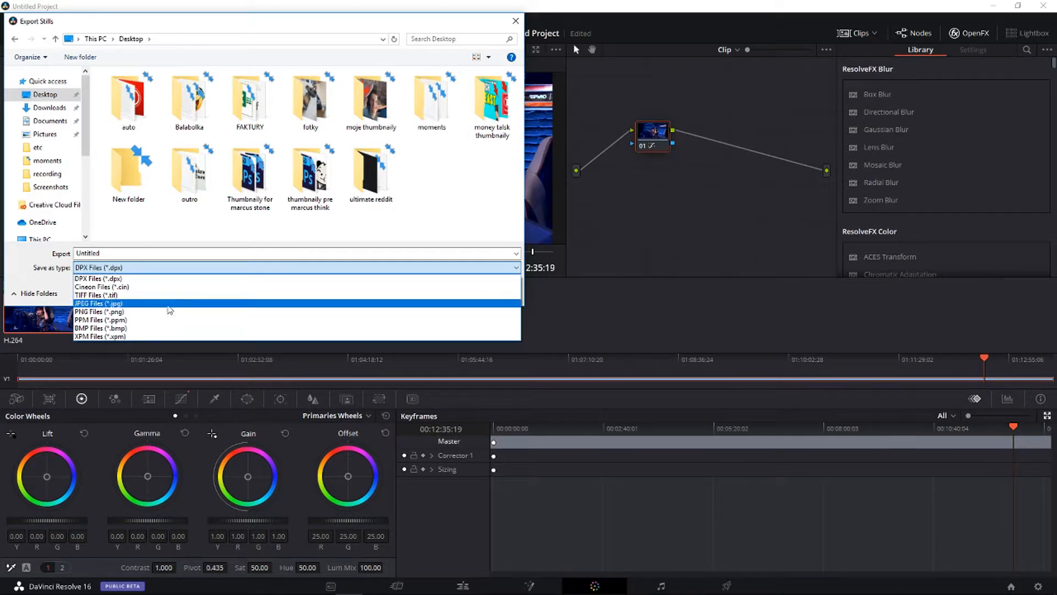
left_click(98, 302)
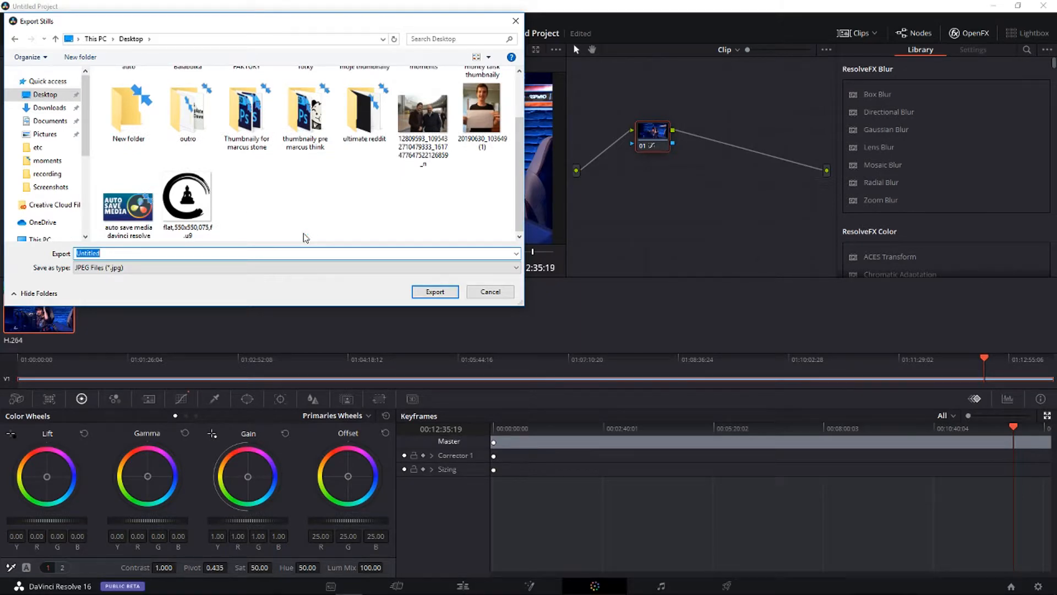
type("123")
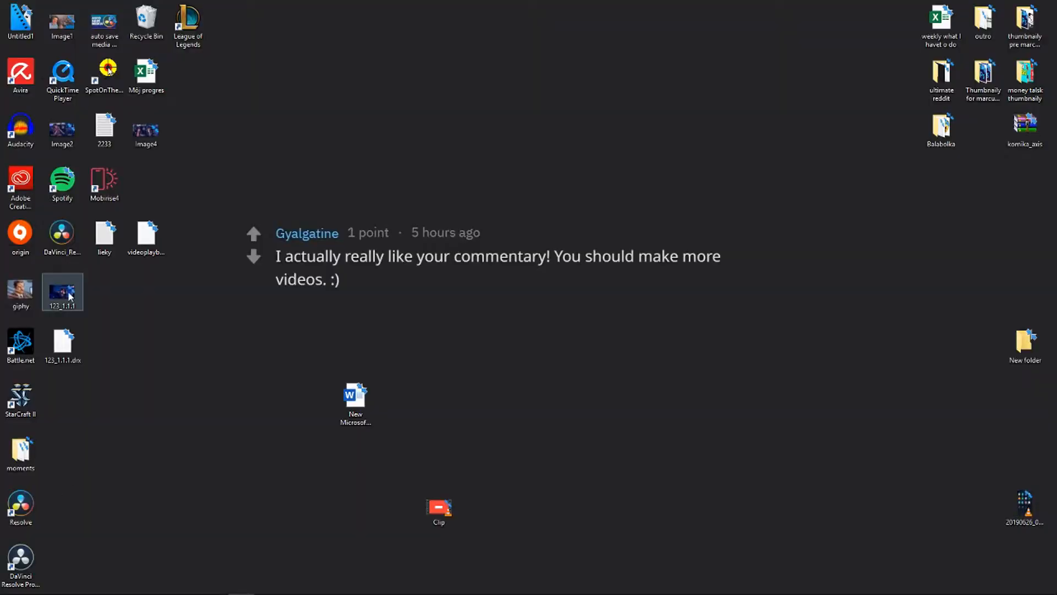
Open 123_1.1.1 in a maximized Paint window and resize it to 1280×720 pixels
double_click(62, 292)
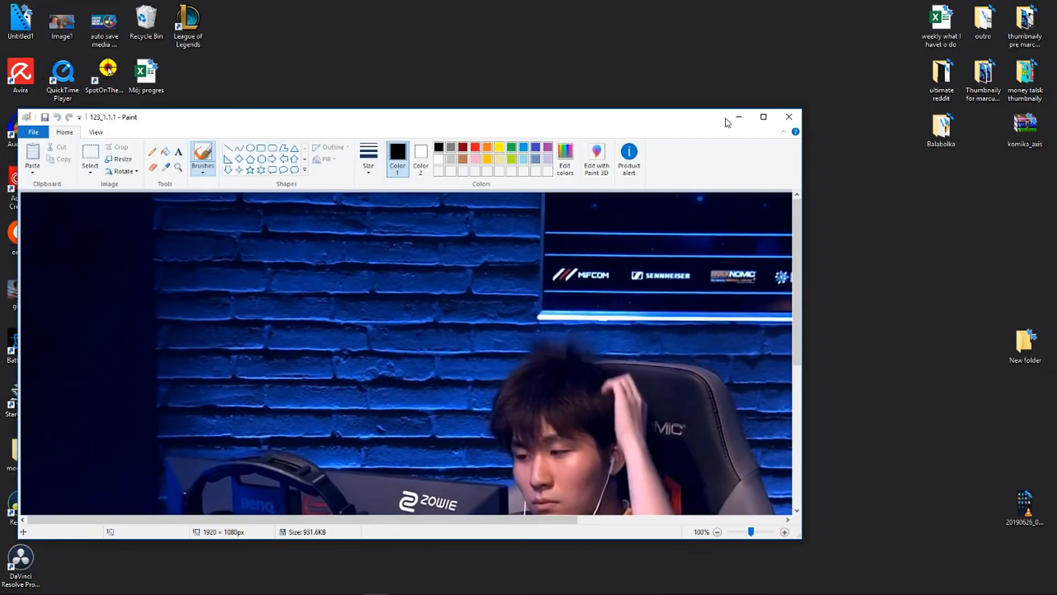
left_click(763, 116)
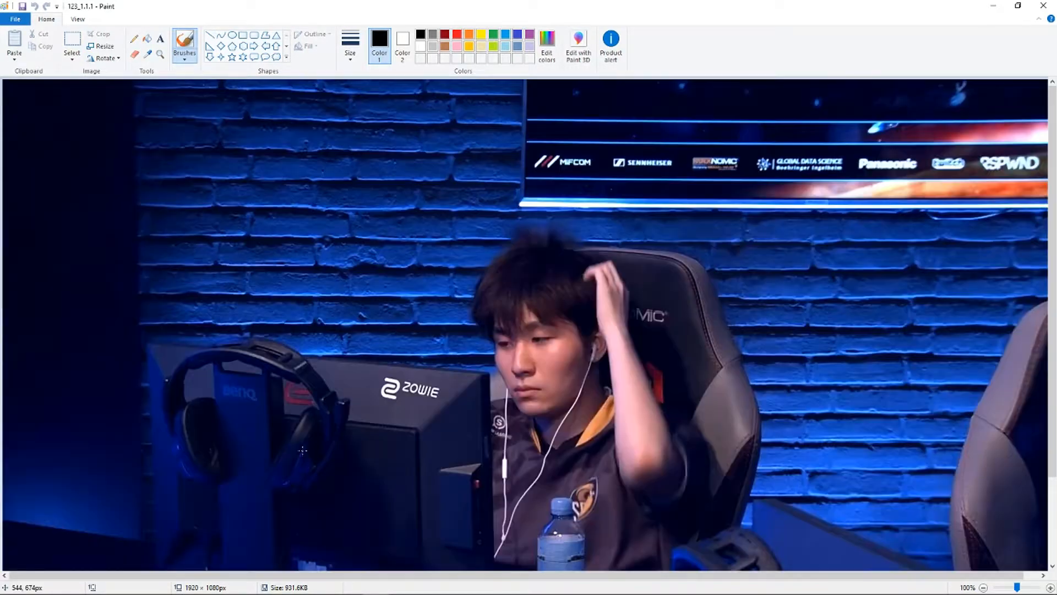
left_click(983, 587)
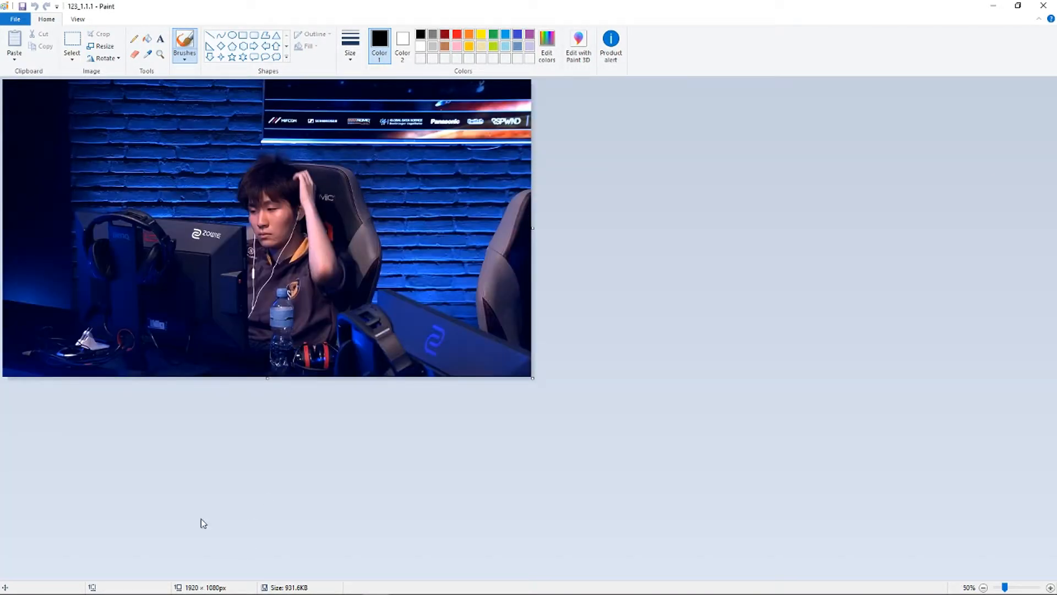
left_click(103, 46)
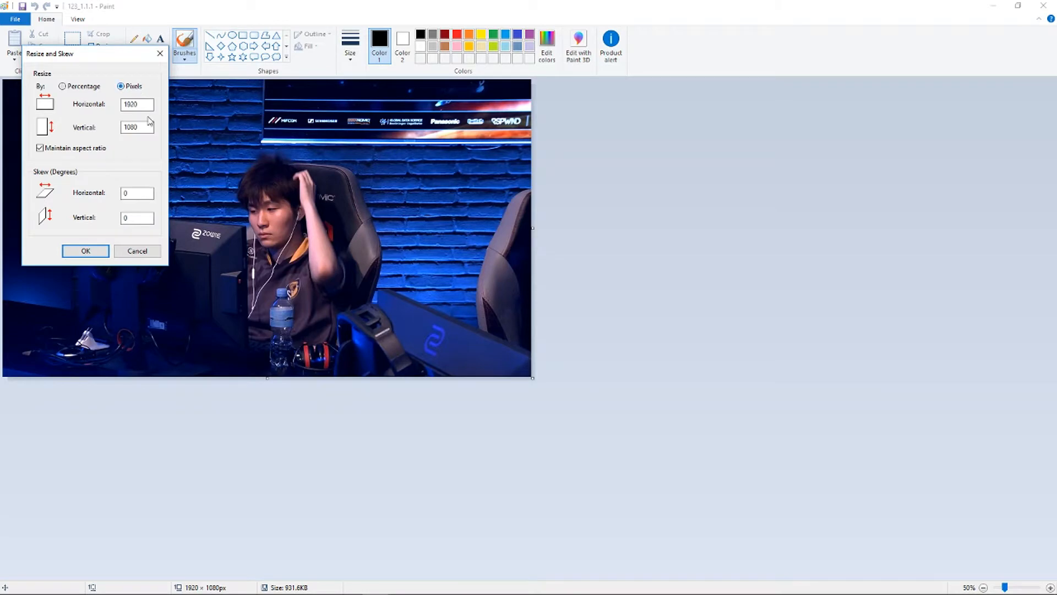
type("128")
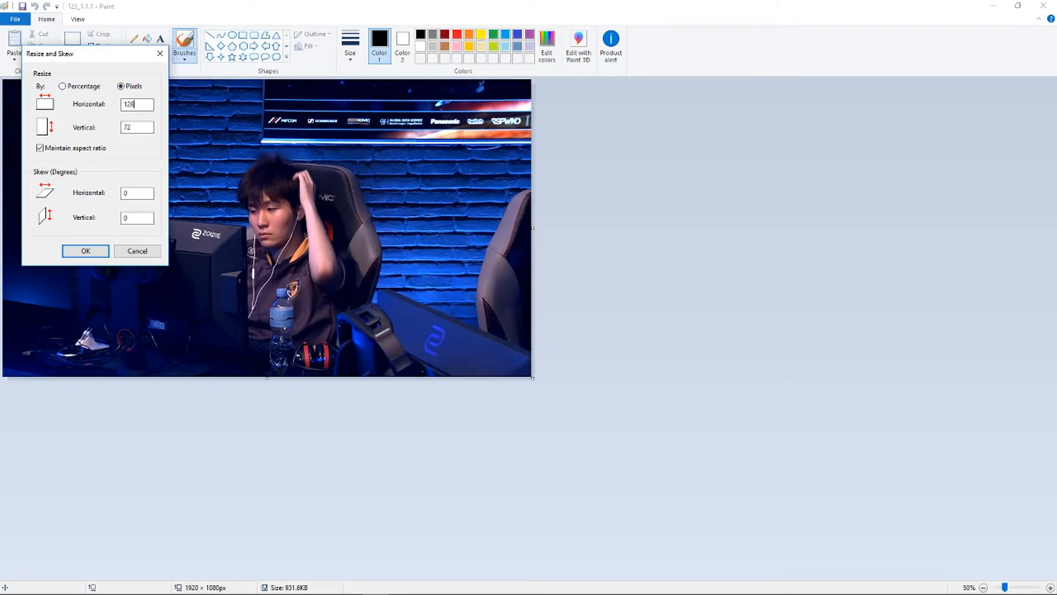
left_click(85, 251)
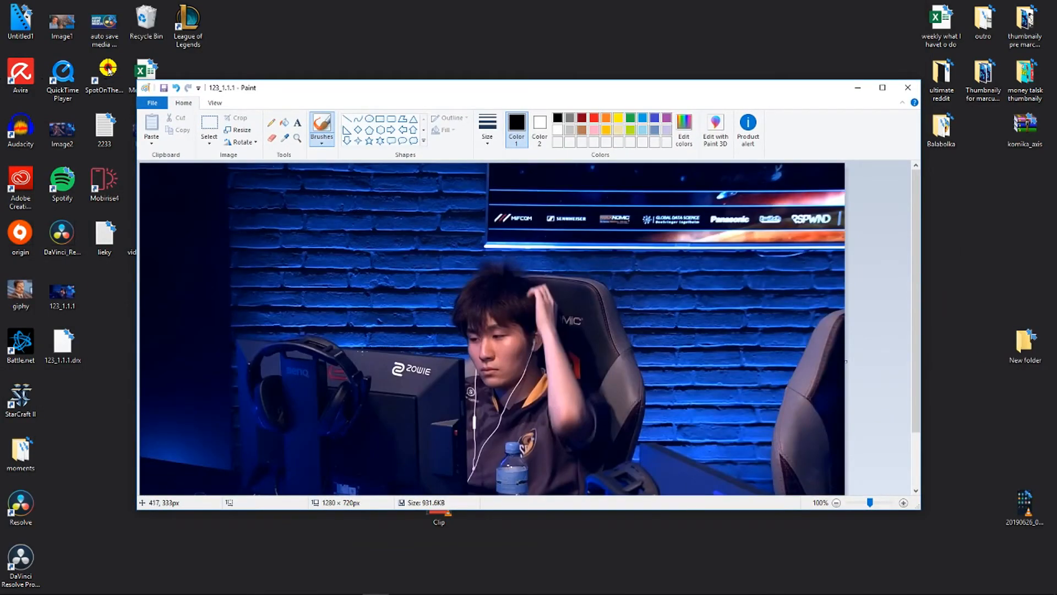
mouse_move(434, 323)
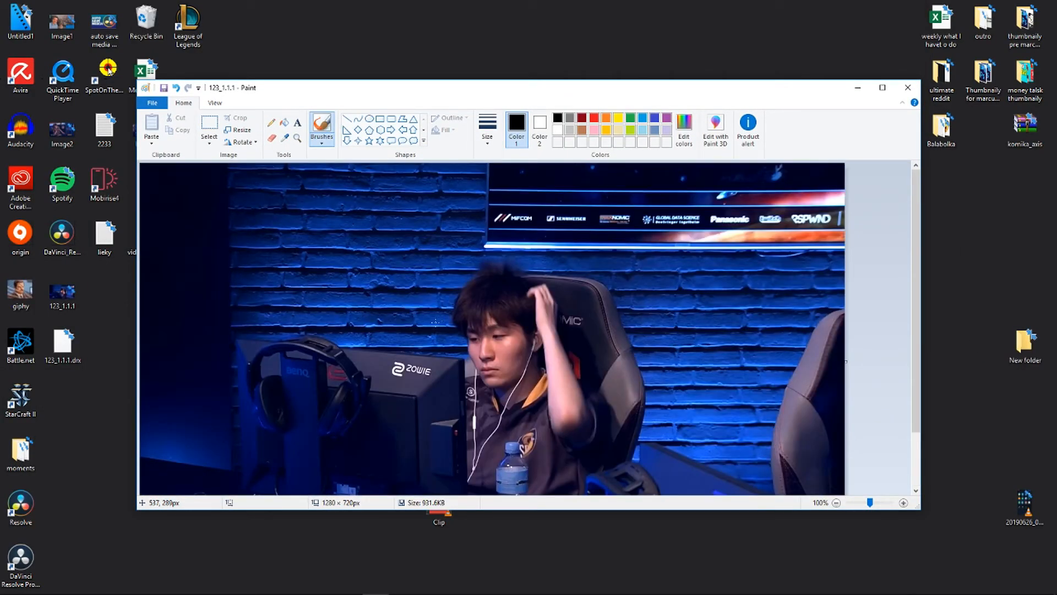